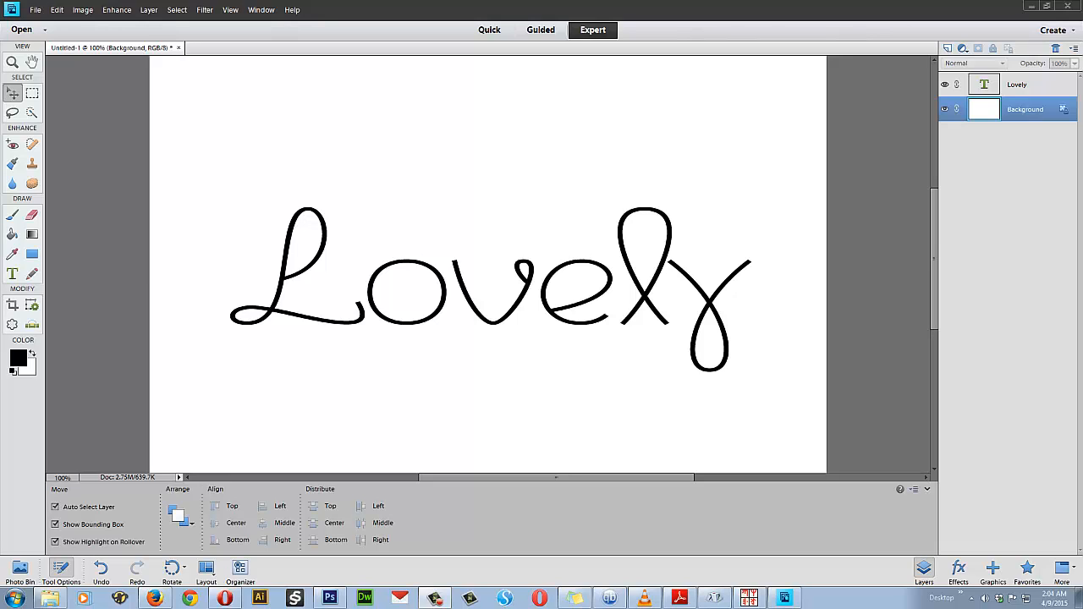
mouse_move(917, 246)
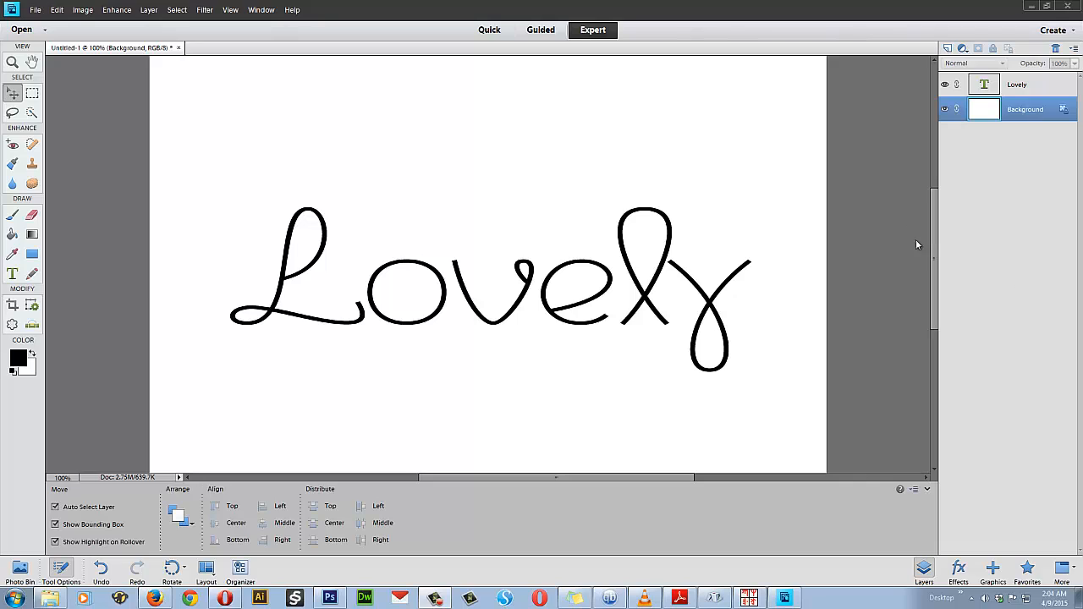
mouse_move(938, 244)
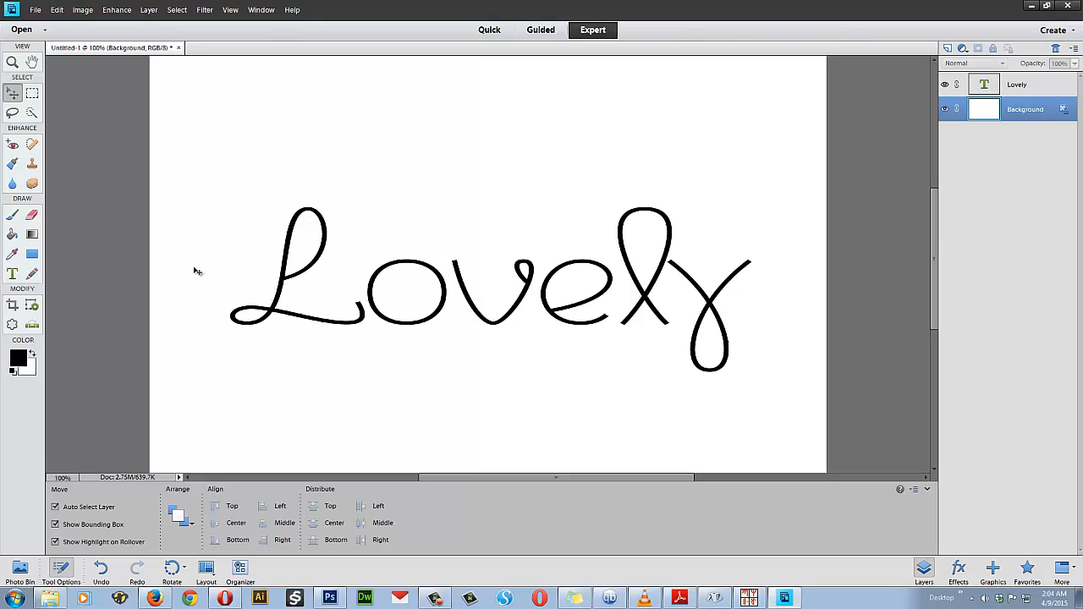
Step: Switch to the Horizontal Type tool to edit the Lovely text layer
click(12, 274)
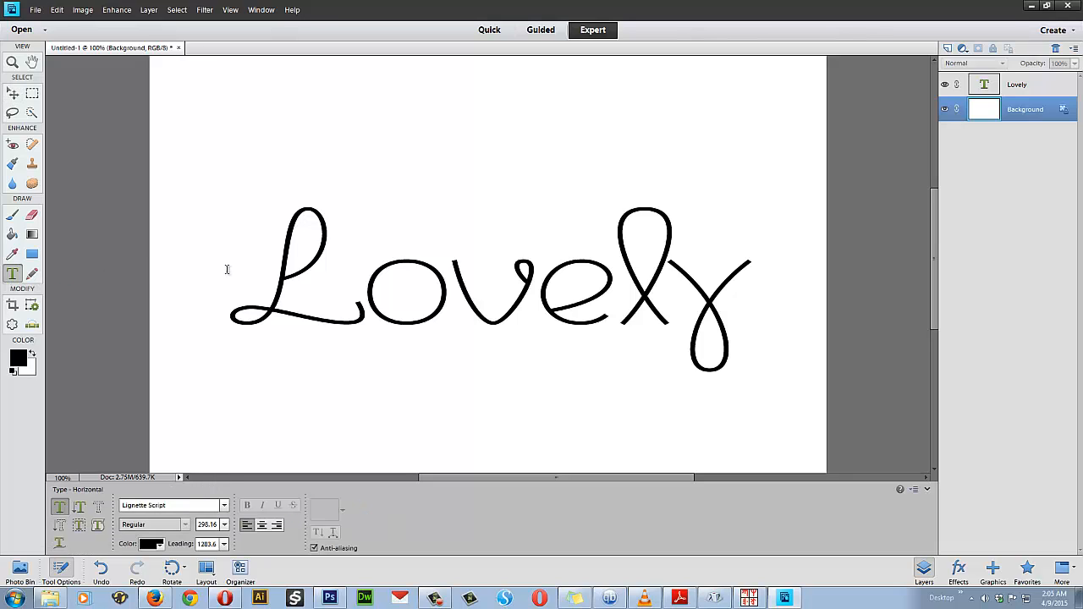
mouse_move(352, 273)
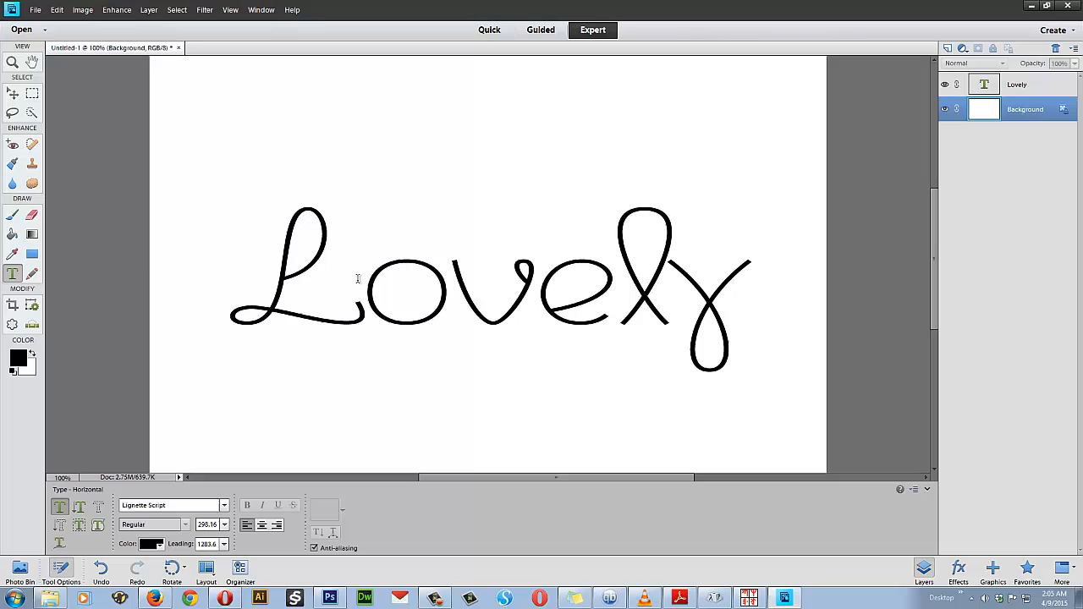
mouse_move(281, 330)
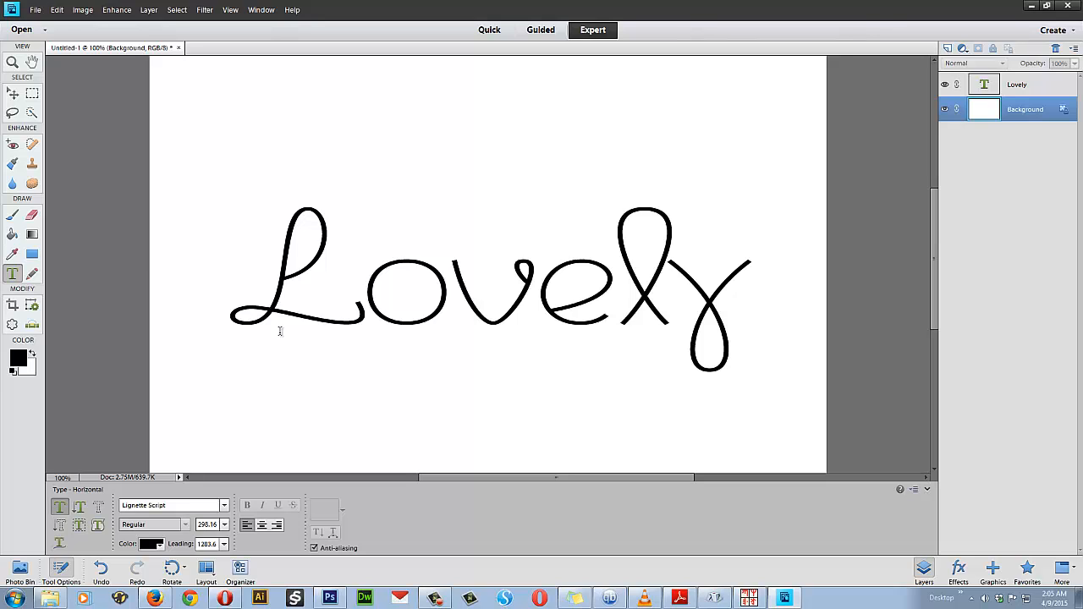
Step: Search the Start menu for 'cha' so Character Map appears in the results
click(11, 599)
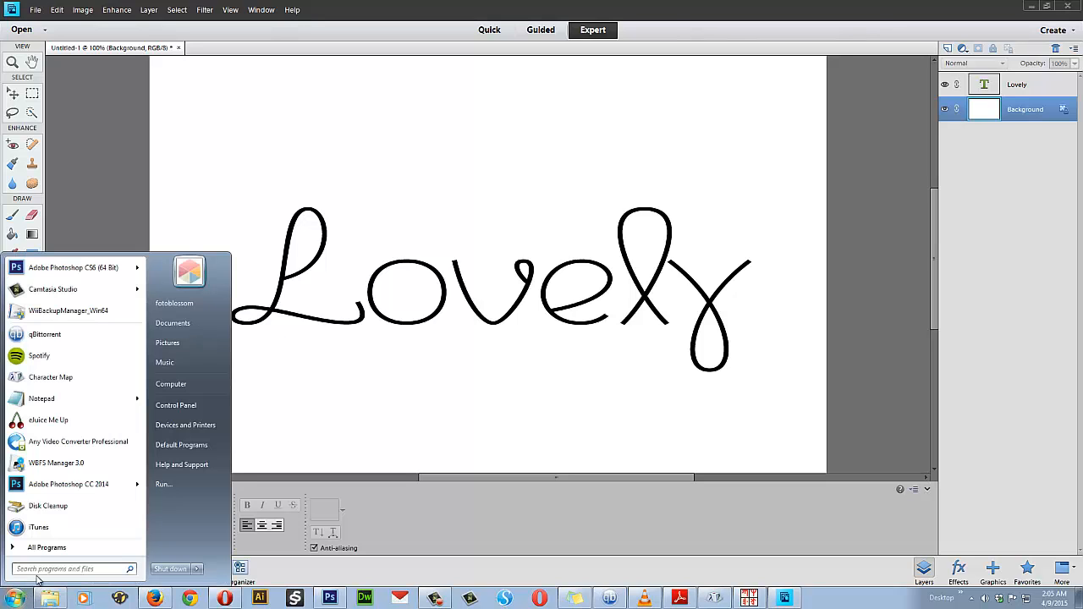
click(71, 568)
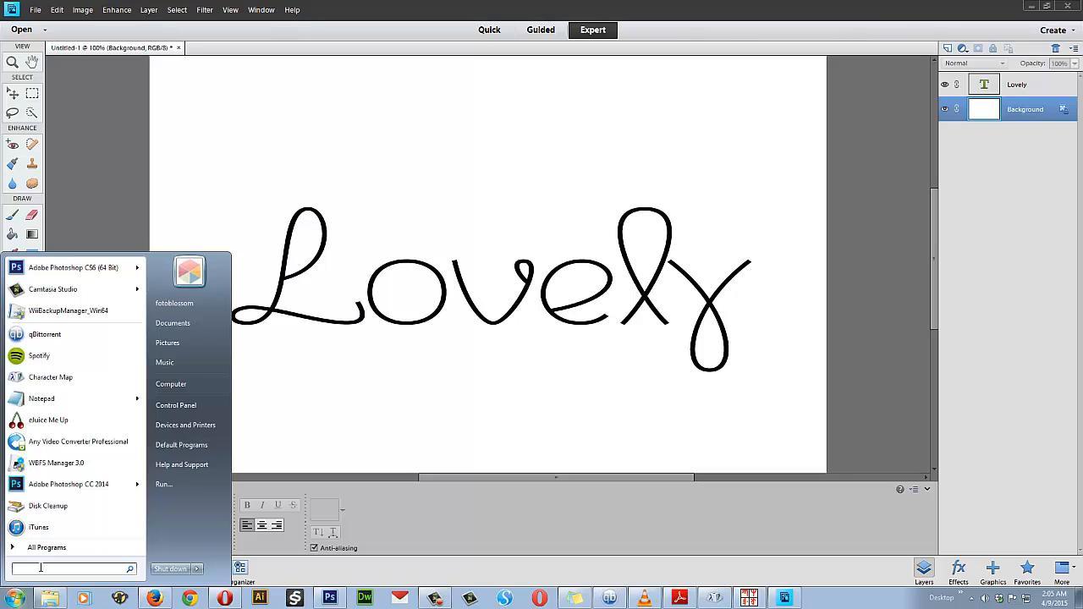
text(character)
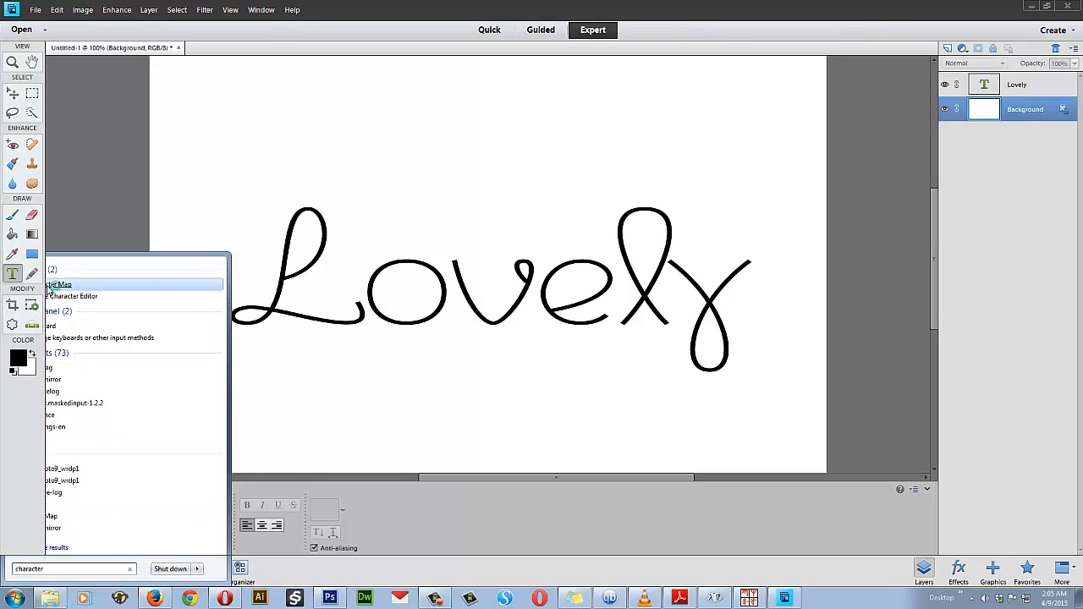
Step: Launch Character Map and move its window off the Lovely word
click(59, 285)
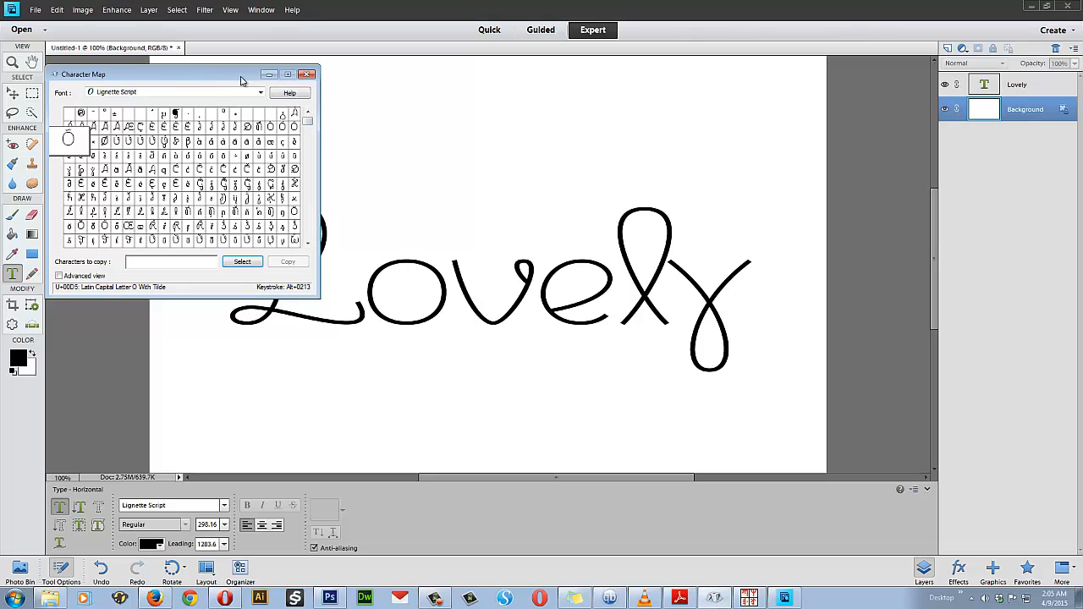
drag(169, 75, 584, 139)
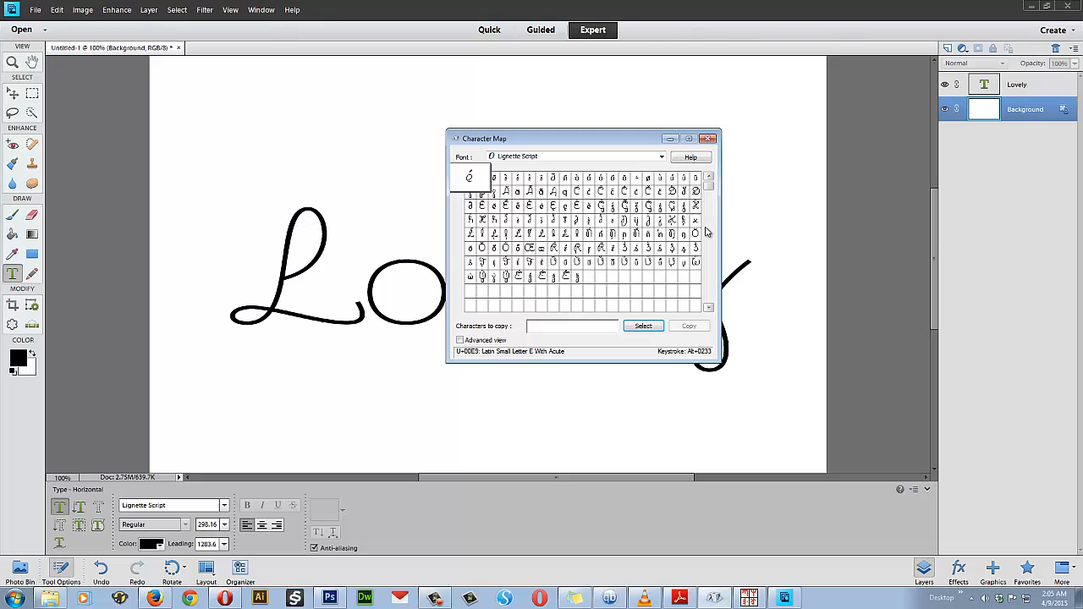
mouse_move(540, 233)
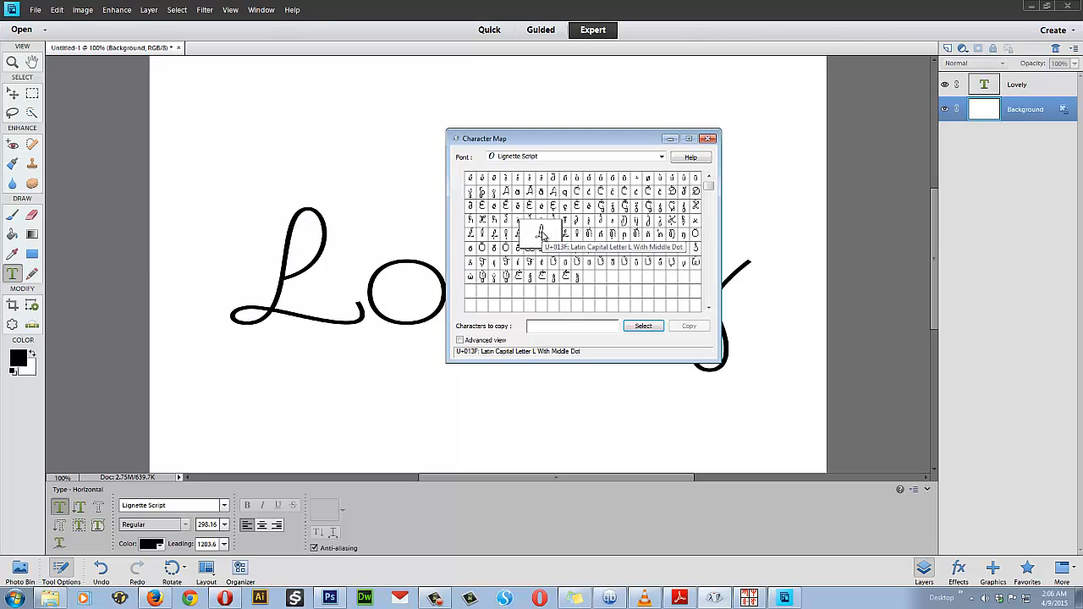
mouse_move(565, 234)
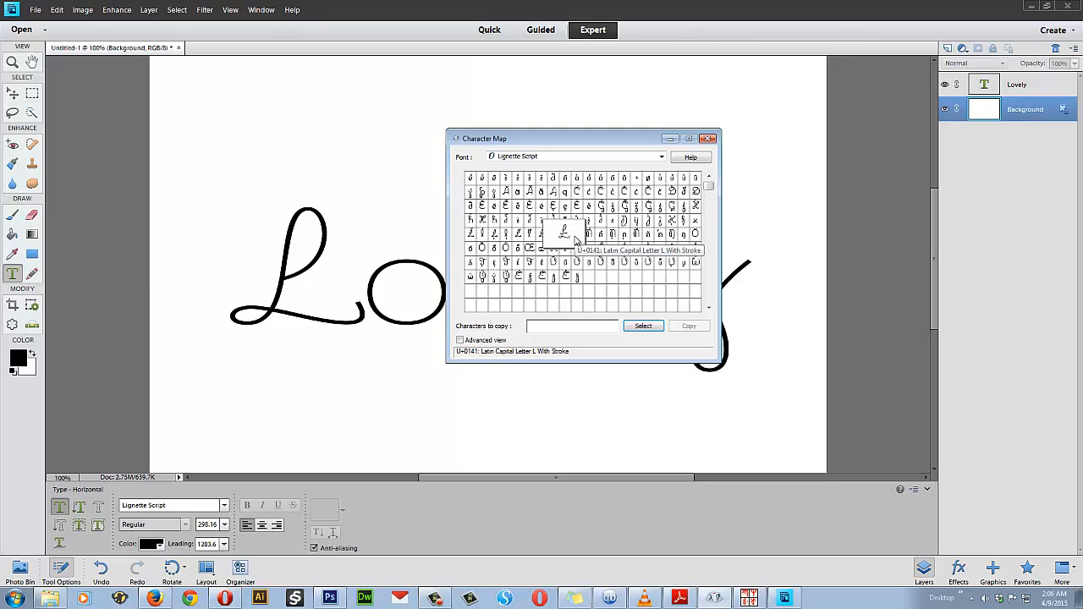
mouse_move(643, 322)
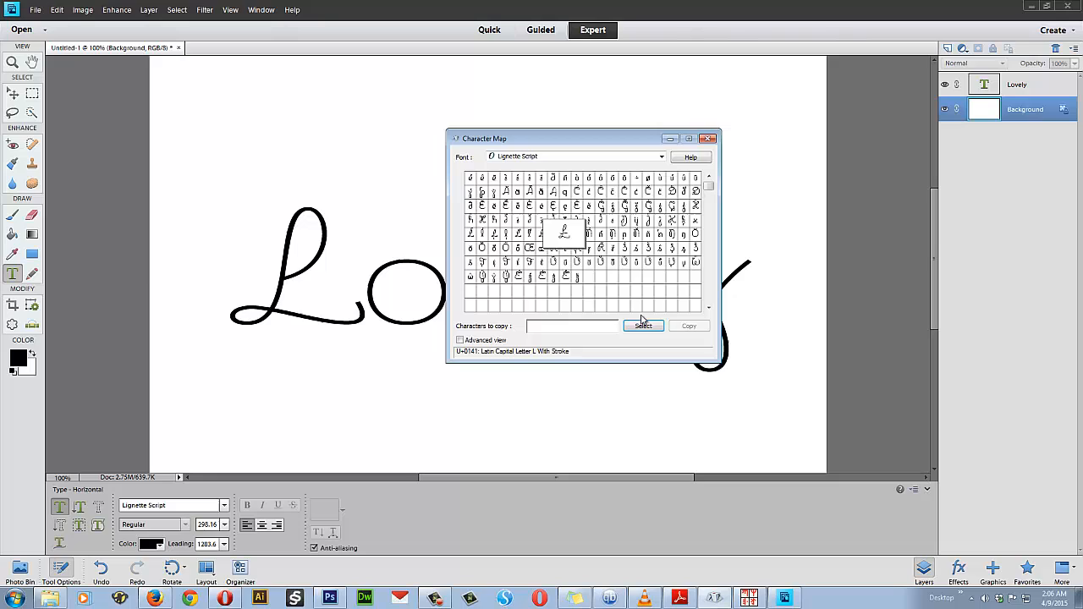
Step: Add the stroked capital L glyph to Character Map's characters to copy
click(644, 325)
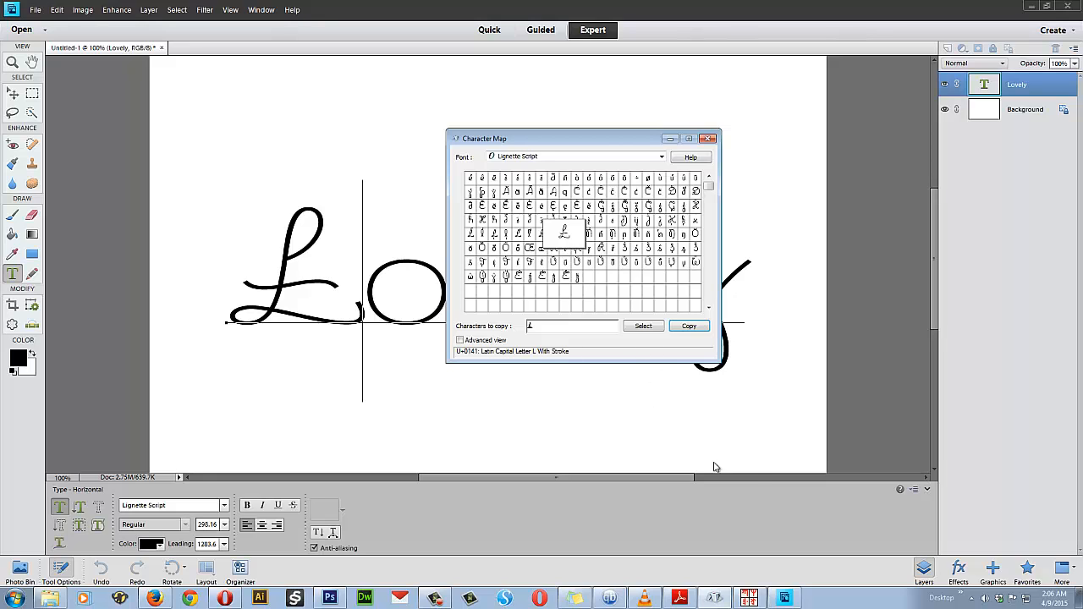
mouse_move(673, 347)
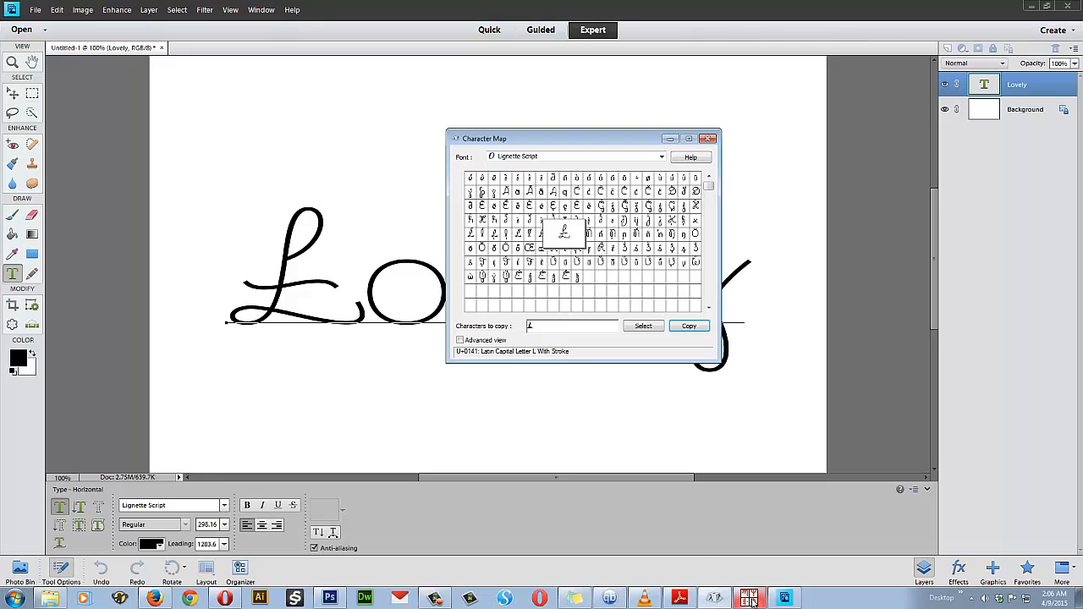
mouse_move(750, 597)
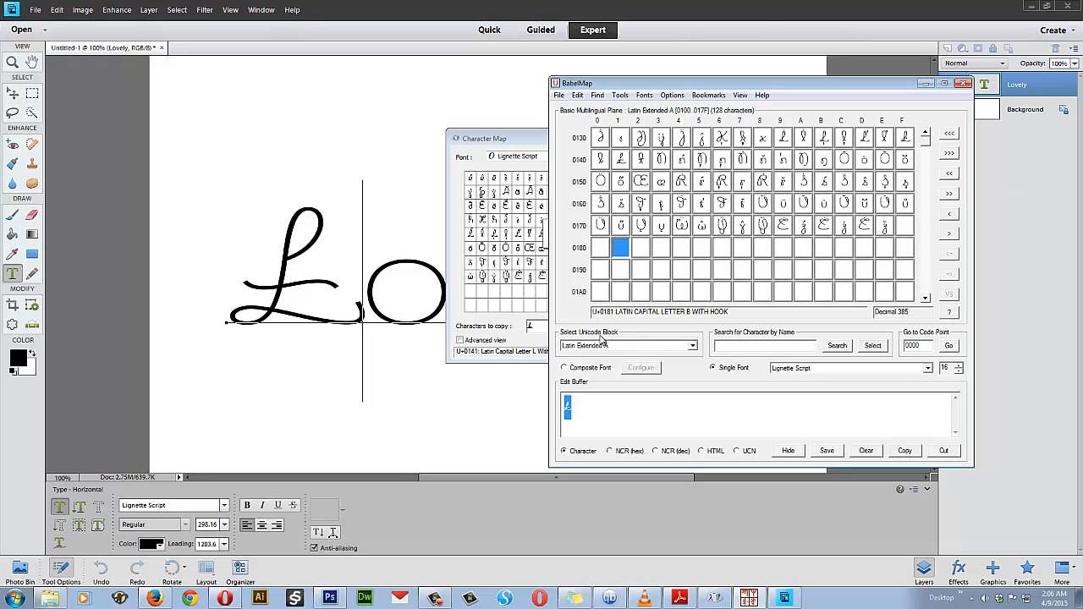
Step: Show BabelMap's Basic Latin block rendered in the single script font
click(564, 368)
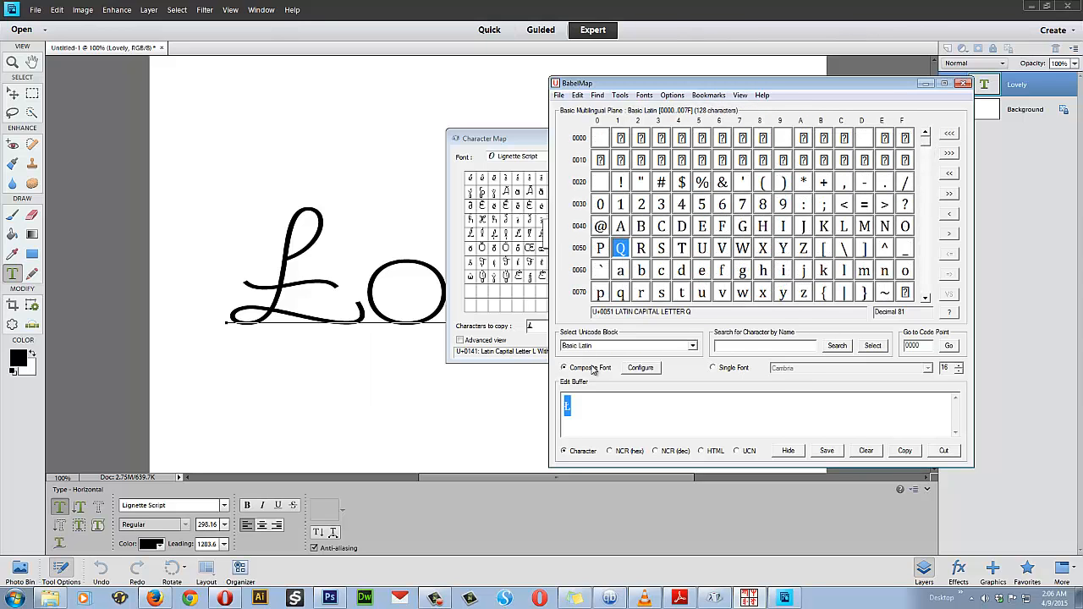
click(712, 367)
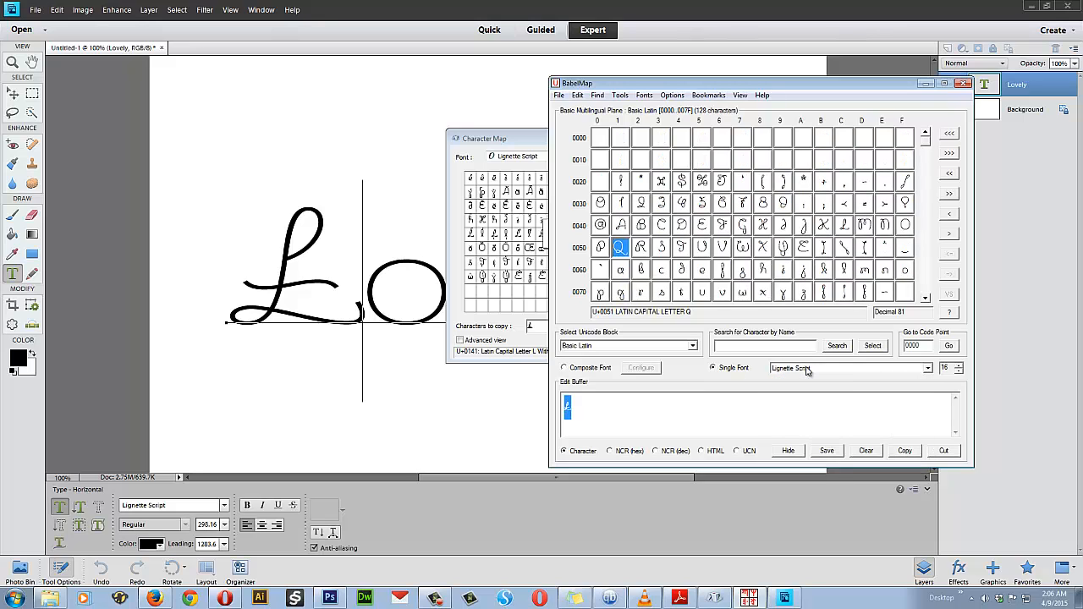
mouse_move(810, 370)
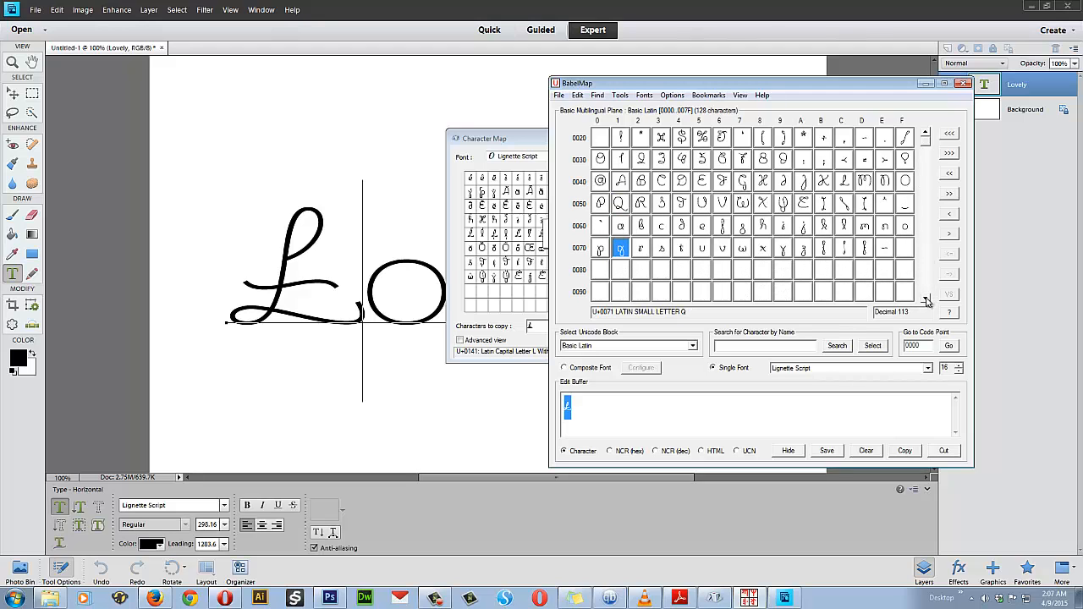
mouse_move(620, 247)
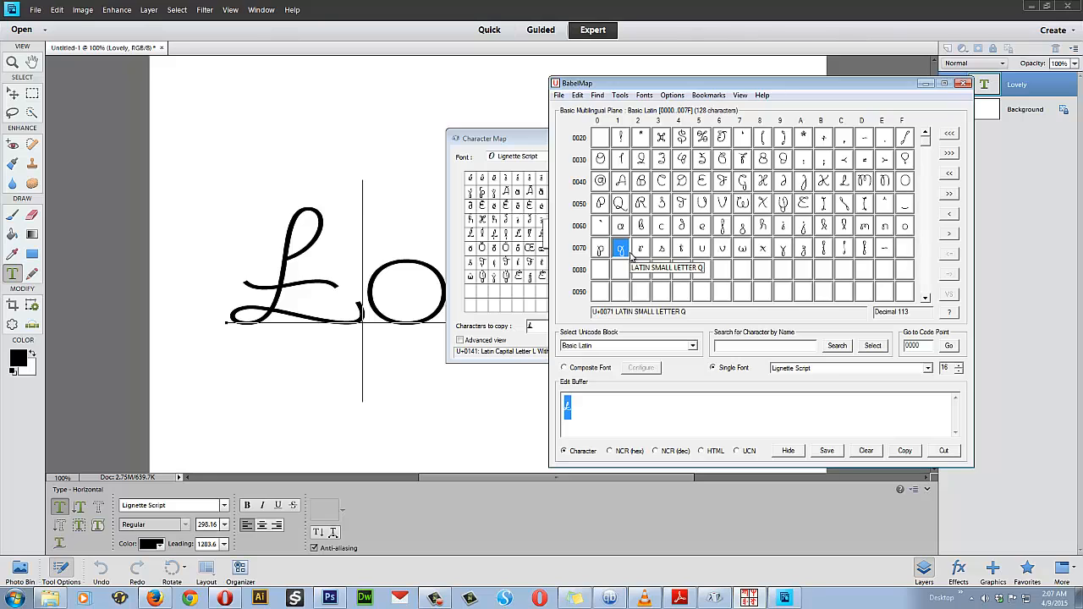
mouse_move(843, 184)
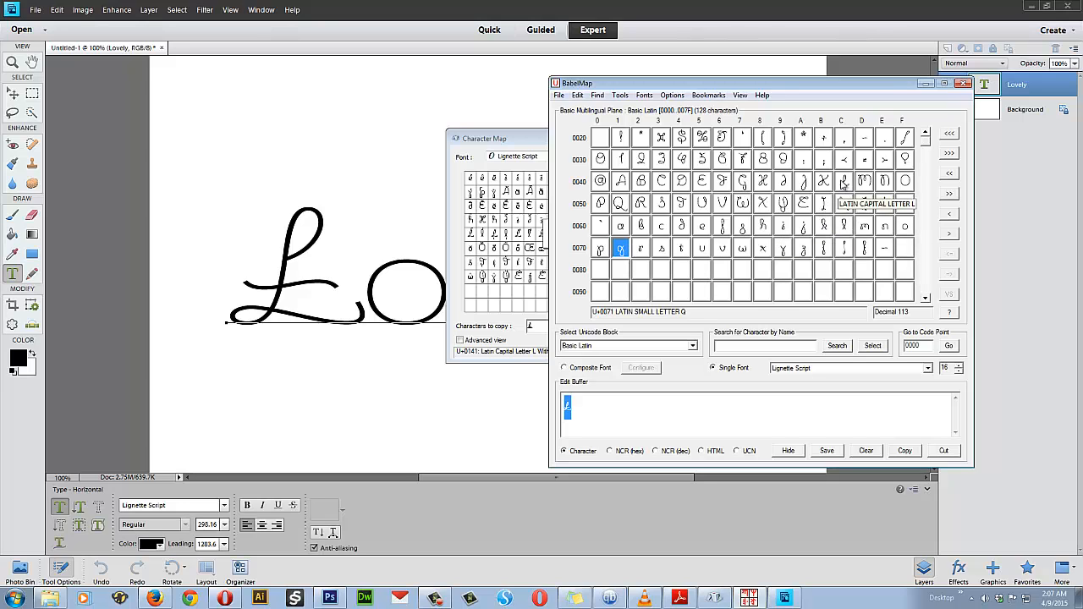
Step: Return to the Photoshop Elements canvas showing Lovely with its stroked L
click(843, 181)
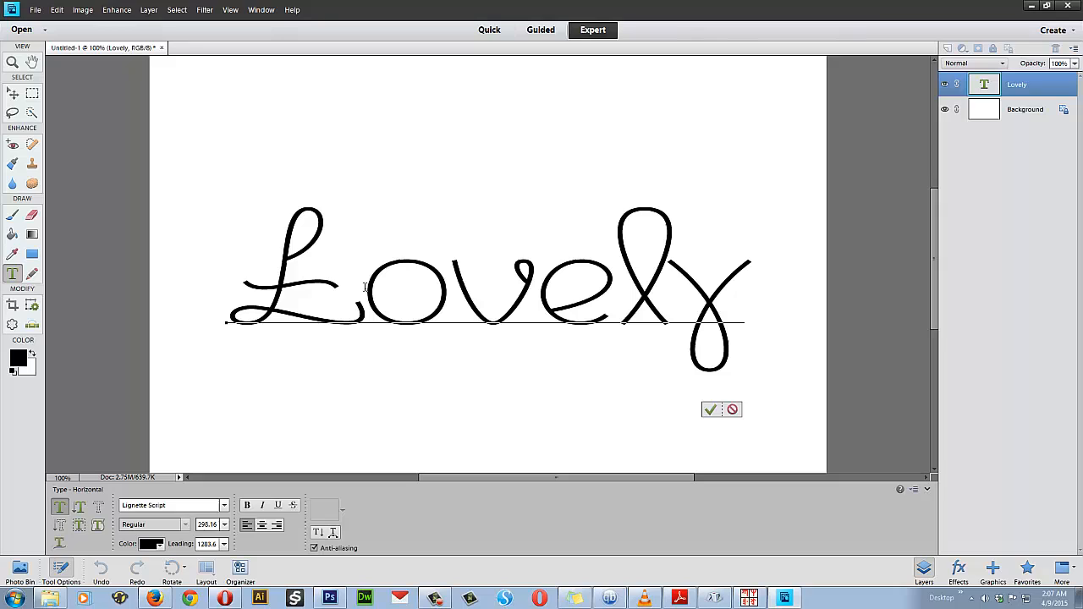
mouse_move(833, 217)
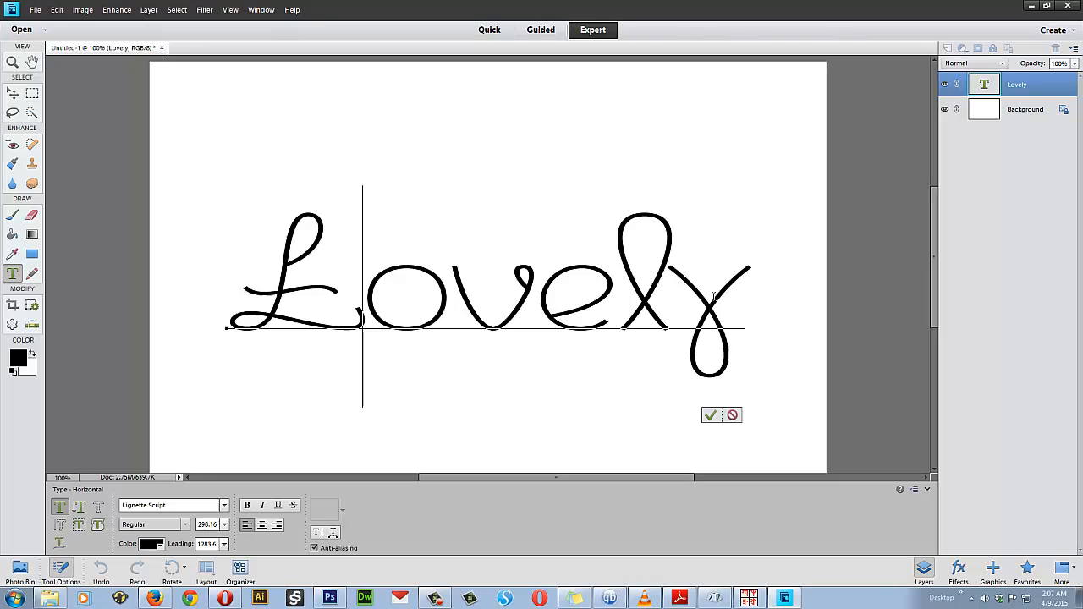
click(727, 291)
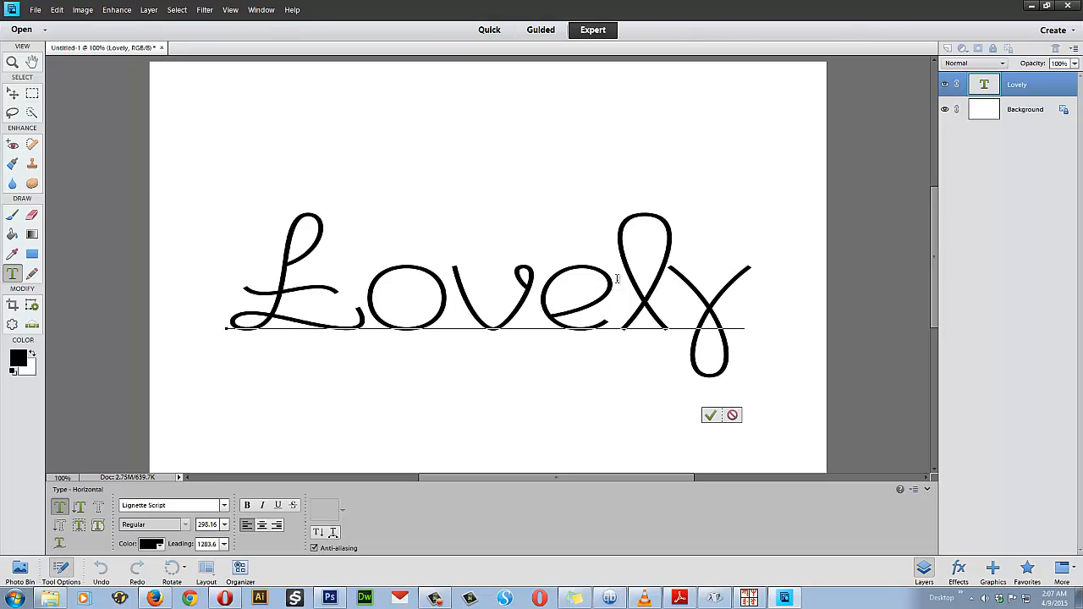
mouse_move(620, 298)
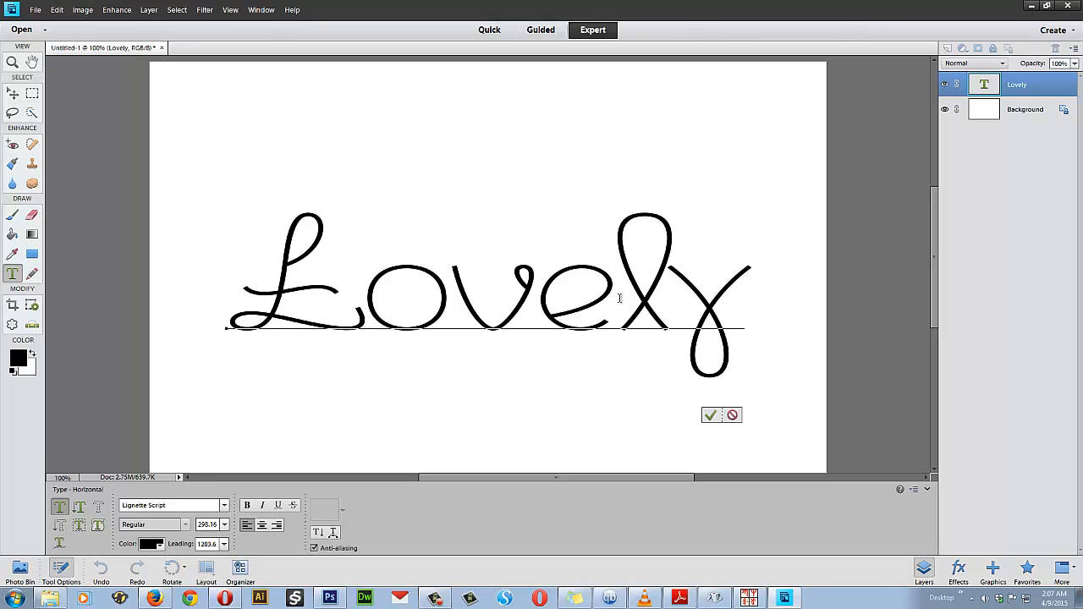